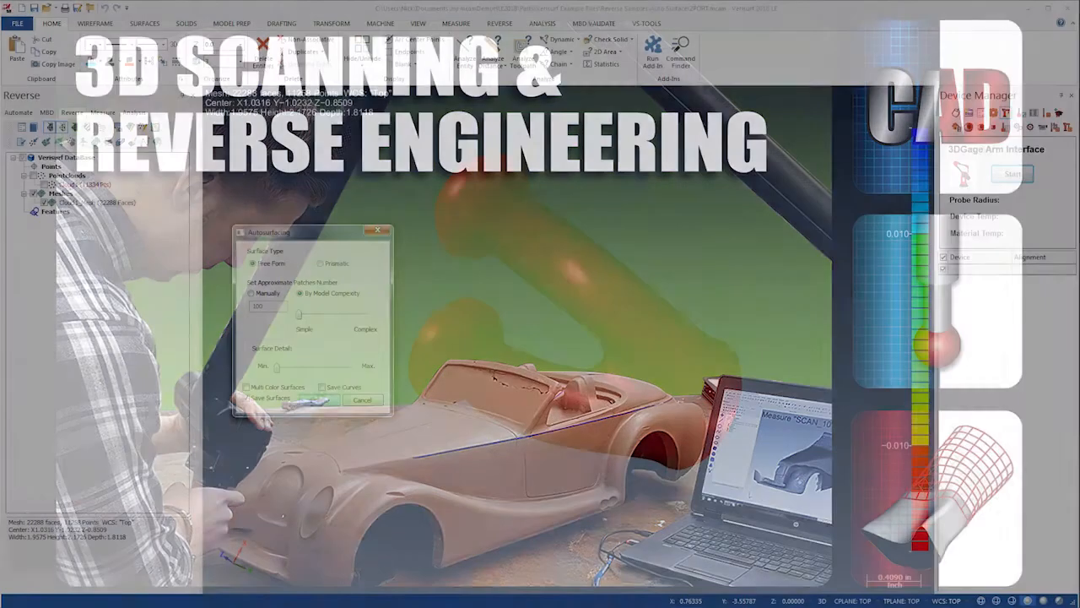
Step: Start File > Open to browse for a sample part
left_click(317, 398)
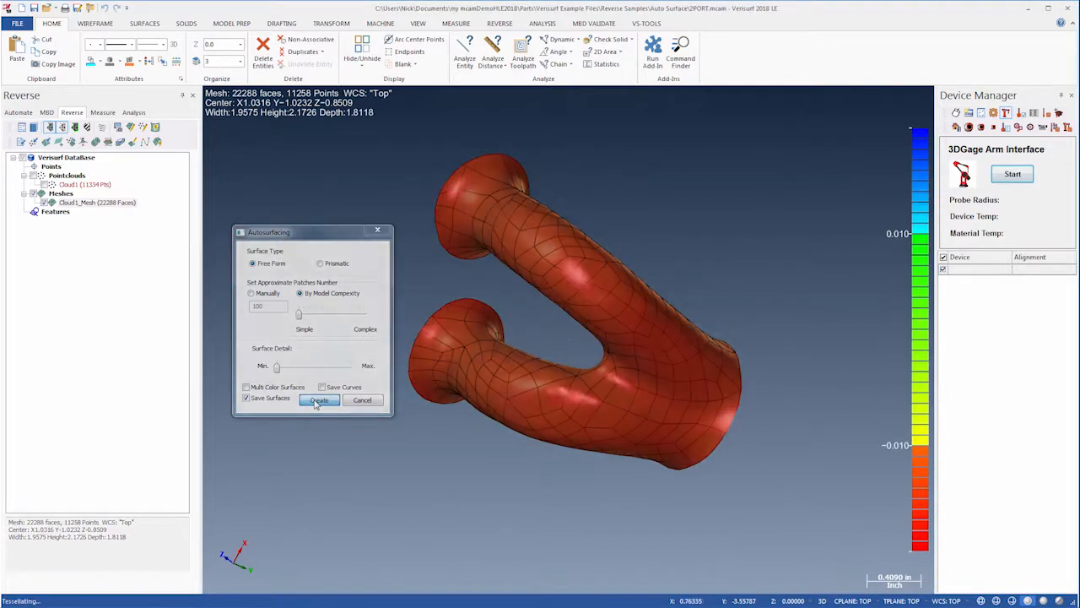
left_click(319, 399)
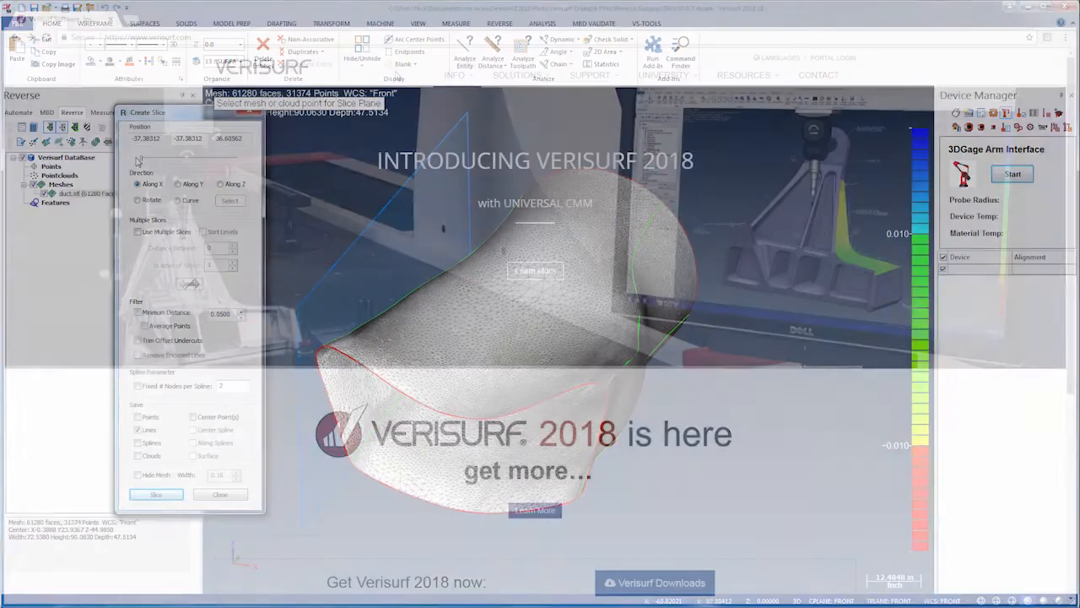
left_click(590, 74)
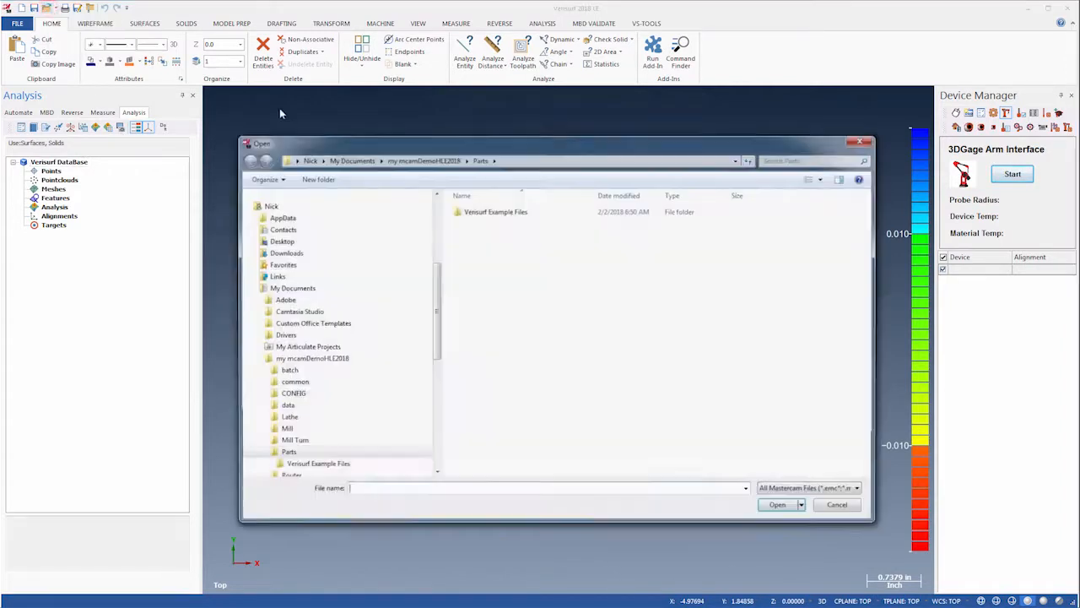
Step: Load 2PORT.mcam from Verisurf Example Files > Reverse Samples > Auto Surface
double_click(496, 211)
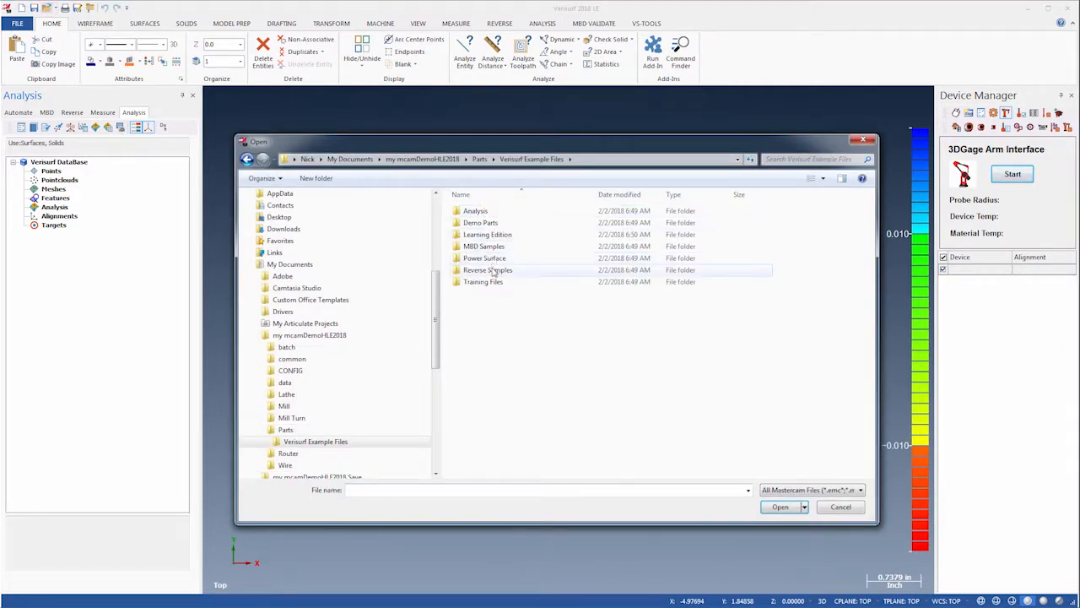
double_click(488, 270)
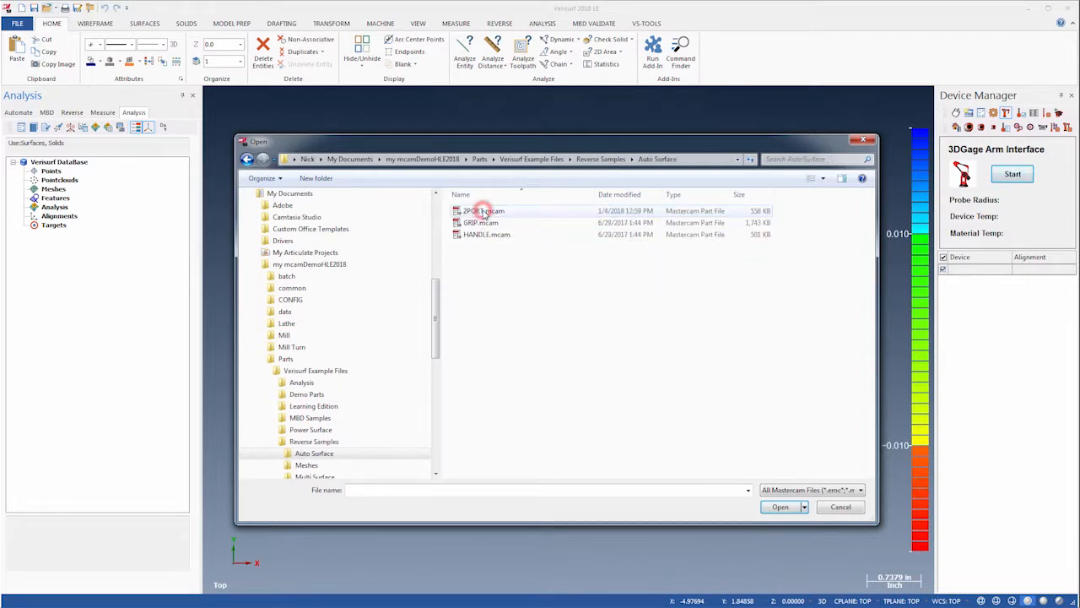
left_click(484, 211)
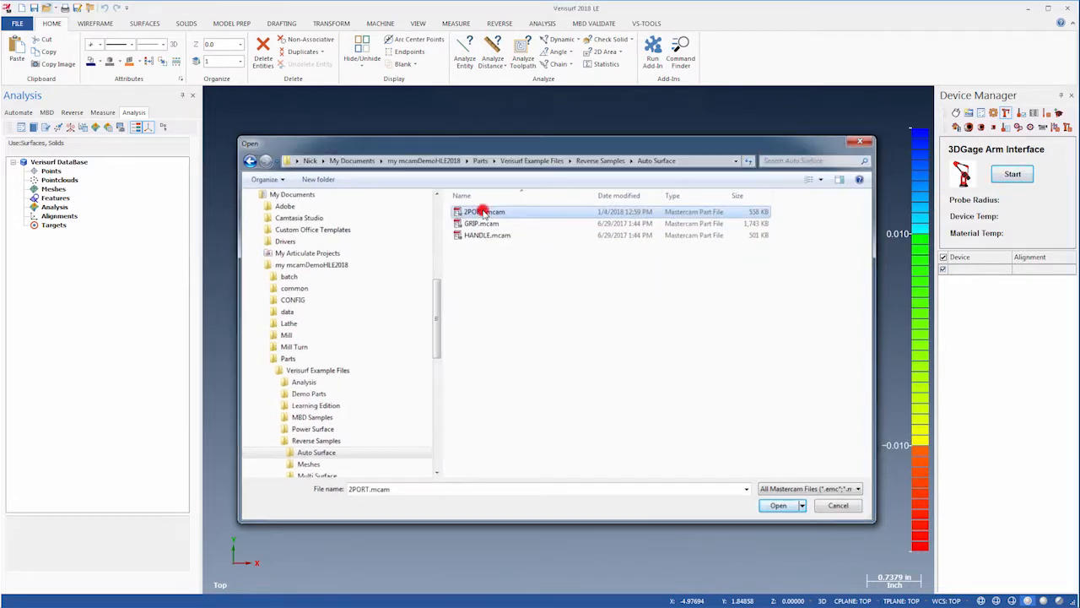
left_click(776, 505)
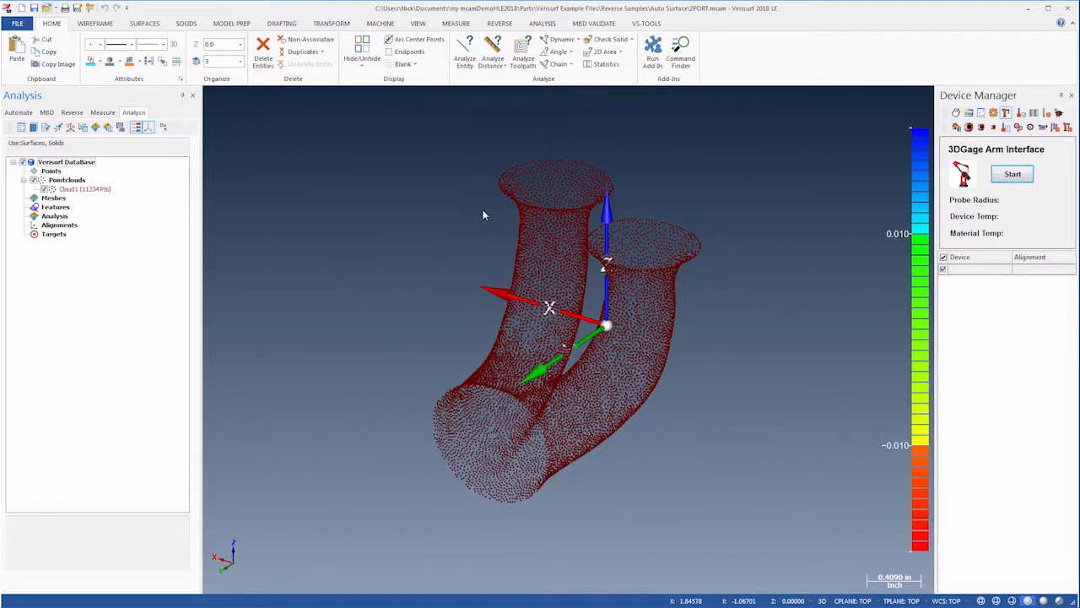
Step: Create Cloud1_Mesh (~22,288 faces) from Cloud1 on the Reverse tab, hide open edges, and begin mesh editing
left_click(149, 127)
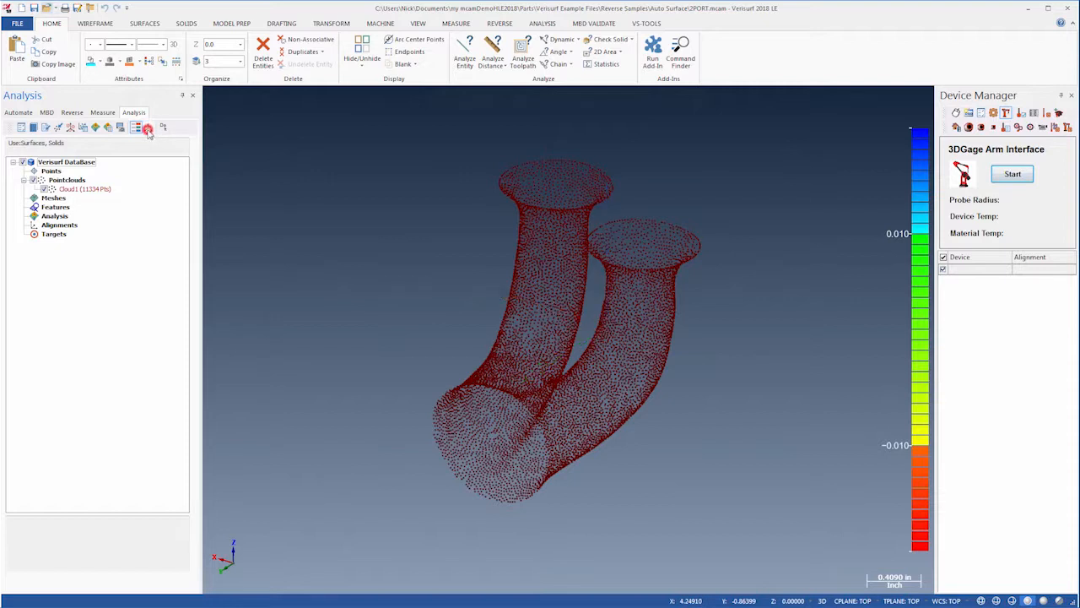
left_click(70, 111)
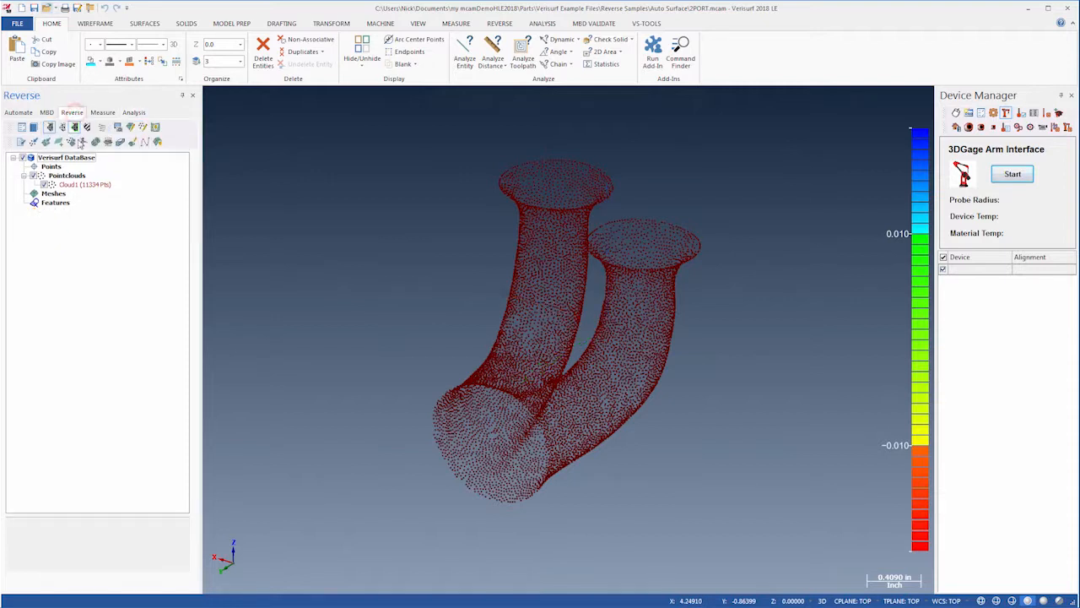
left_click(84, 184)
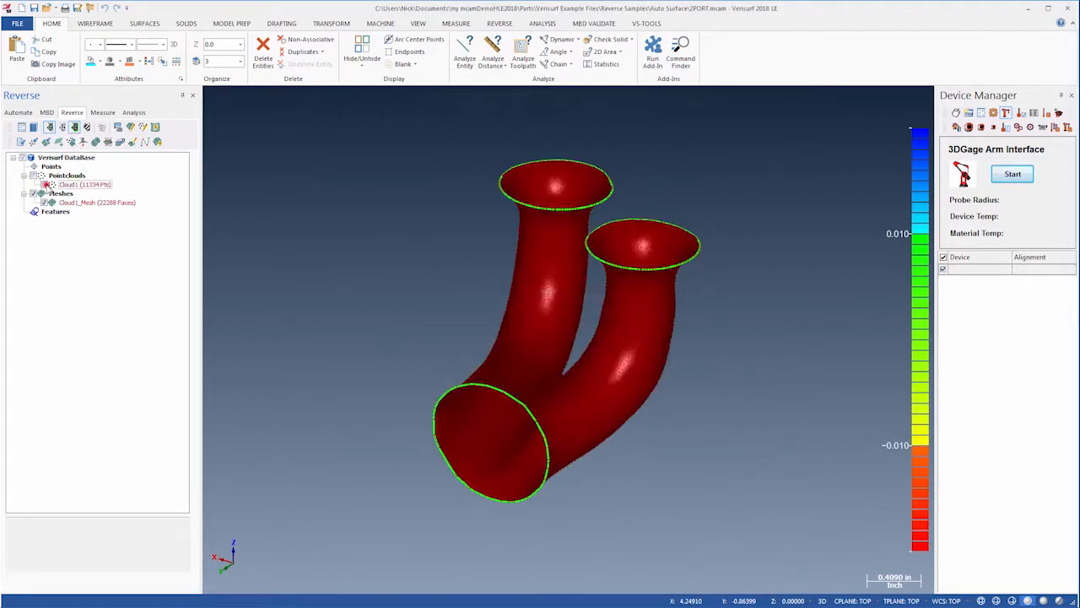
left_click(75, 126)
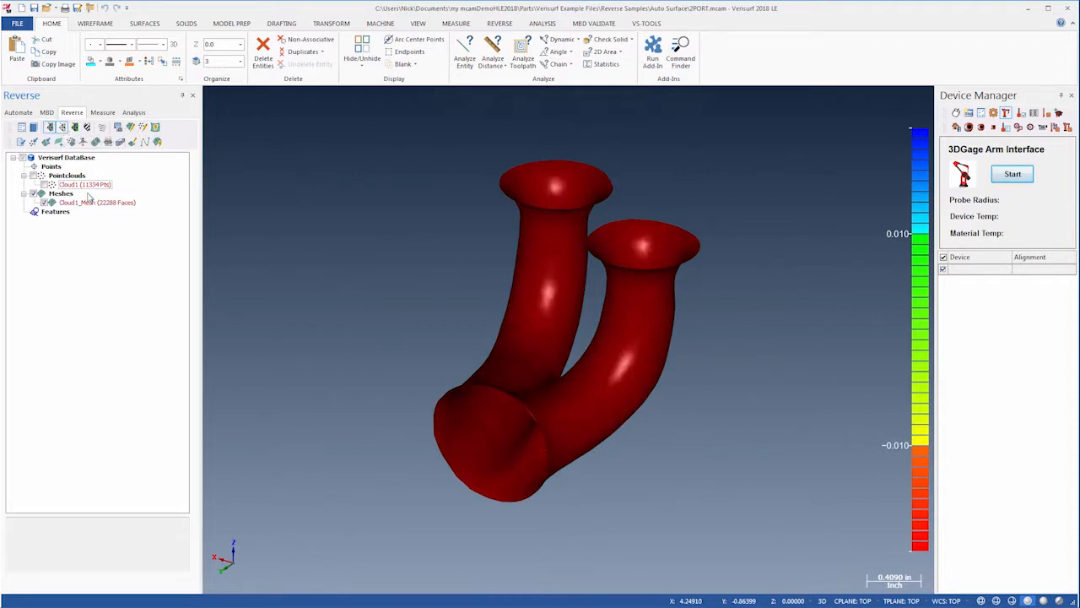
left_click(96, 202)
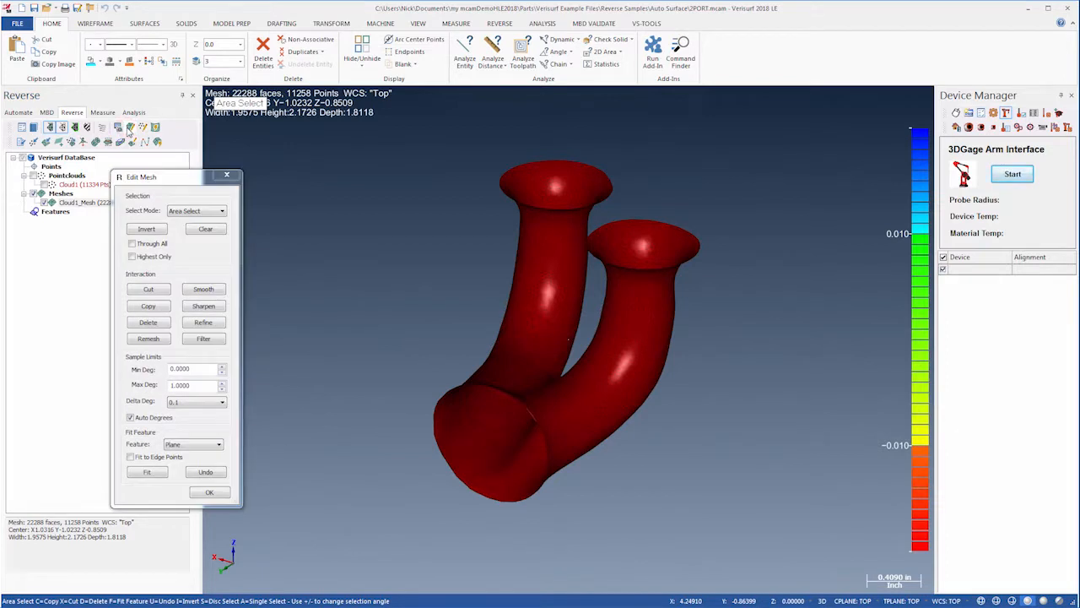
Step: Paint rough patches at the inner junction with Round Disc selection and smooth them twice
left_click(220, 209)
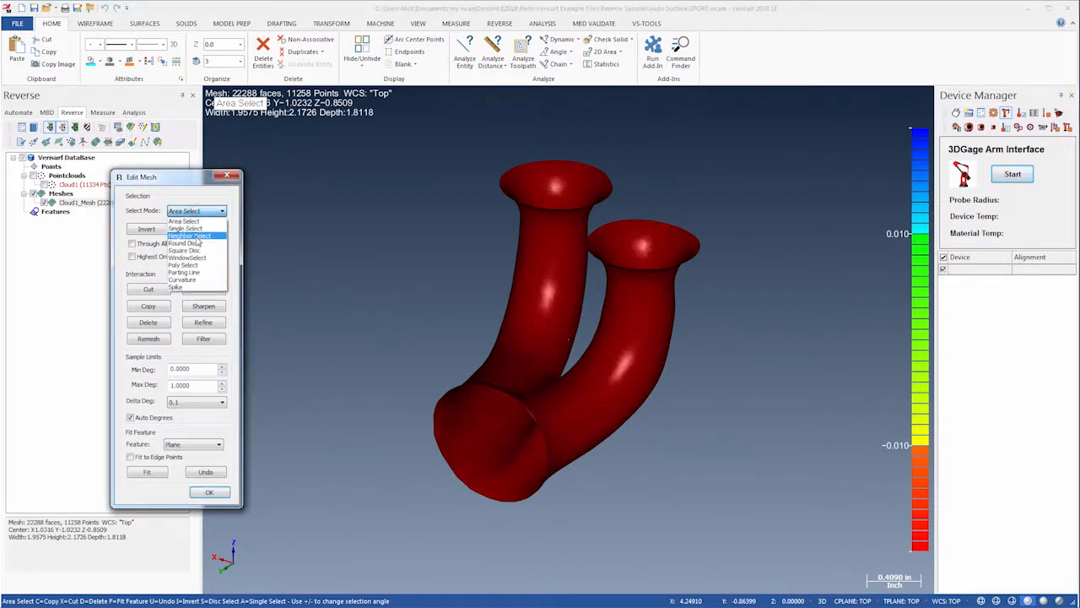
left_click(189, 243)
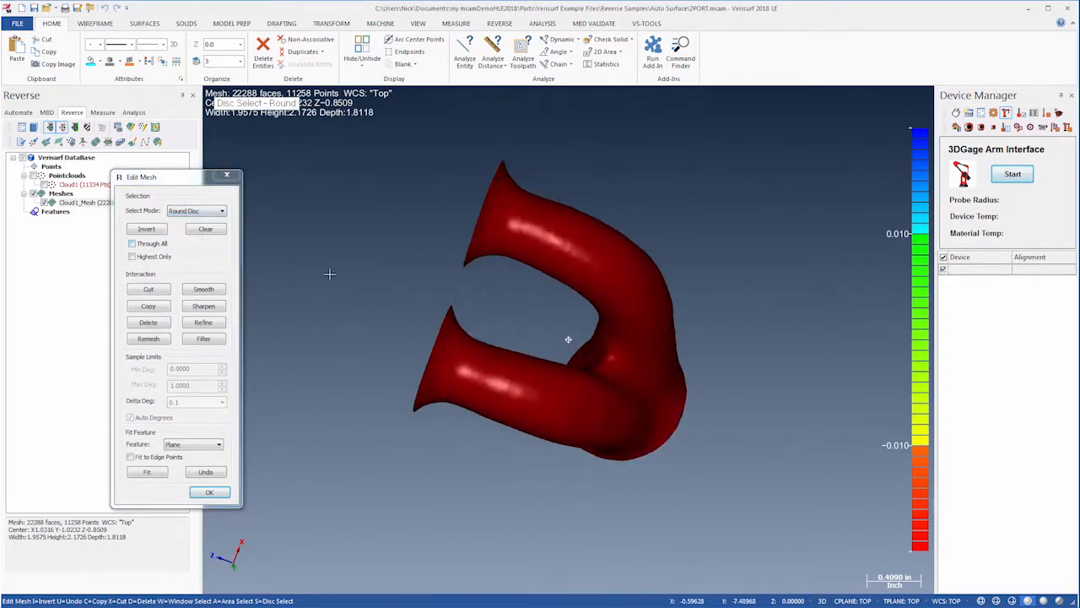
left_click_drag(567, 339, 594, 373)
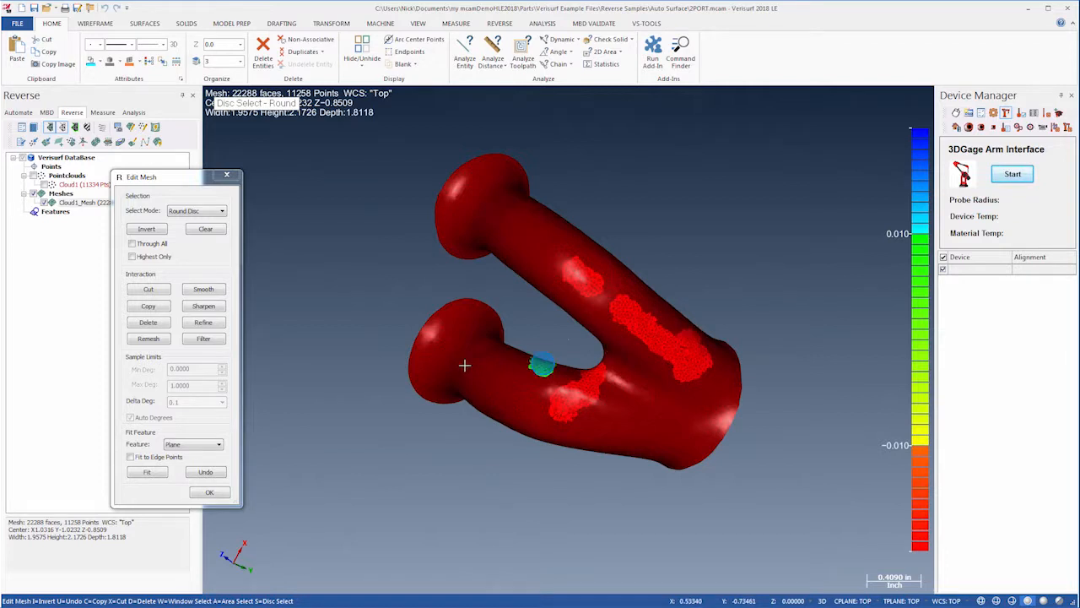
left_click(203, 289)
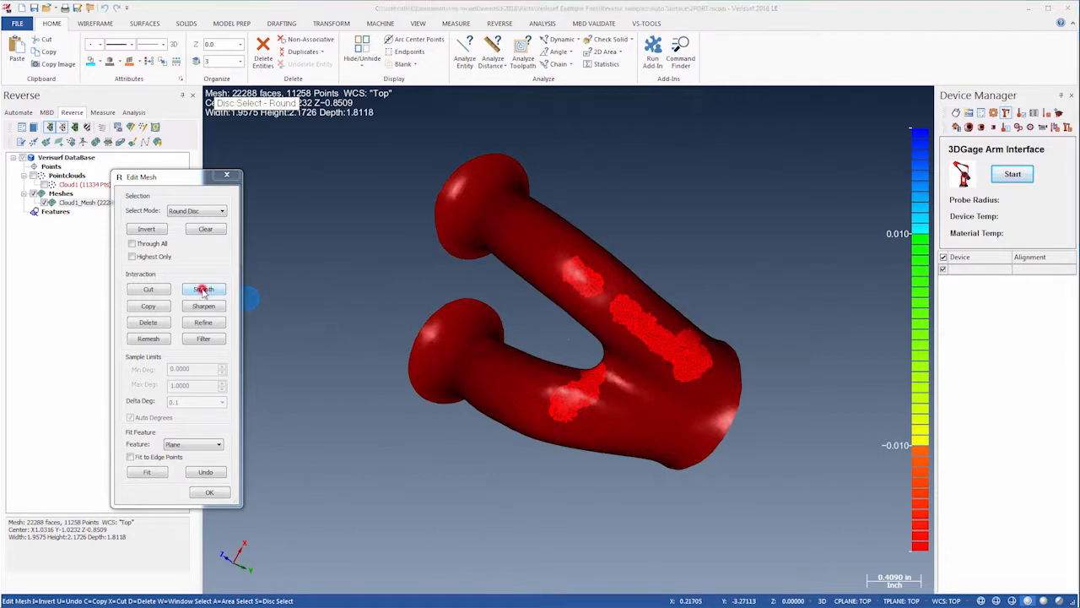
left_click(203, 288)
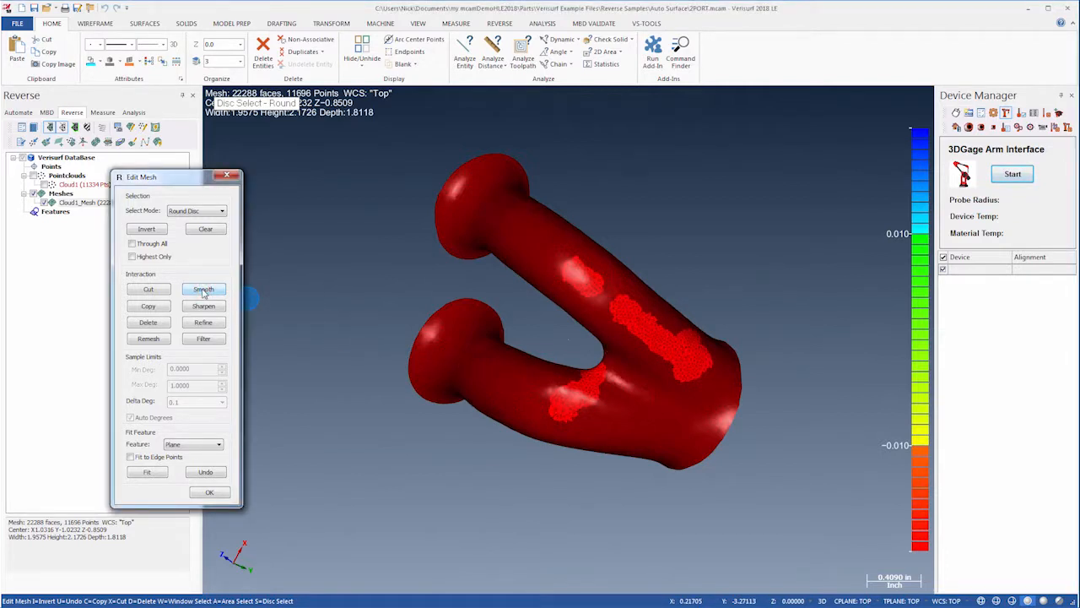
left_click(202, 290)
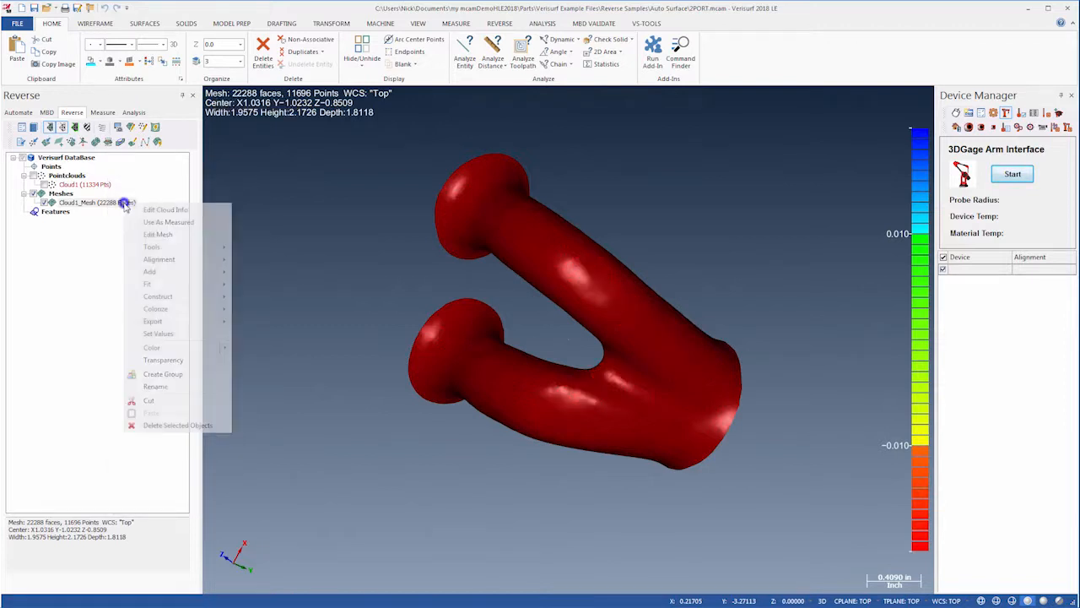
Step: Apply Tools > Smooth from the Cloud1_Mesh context menu to the entire mesh
left_click(151, 247)
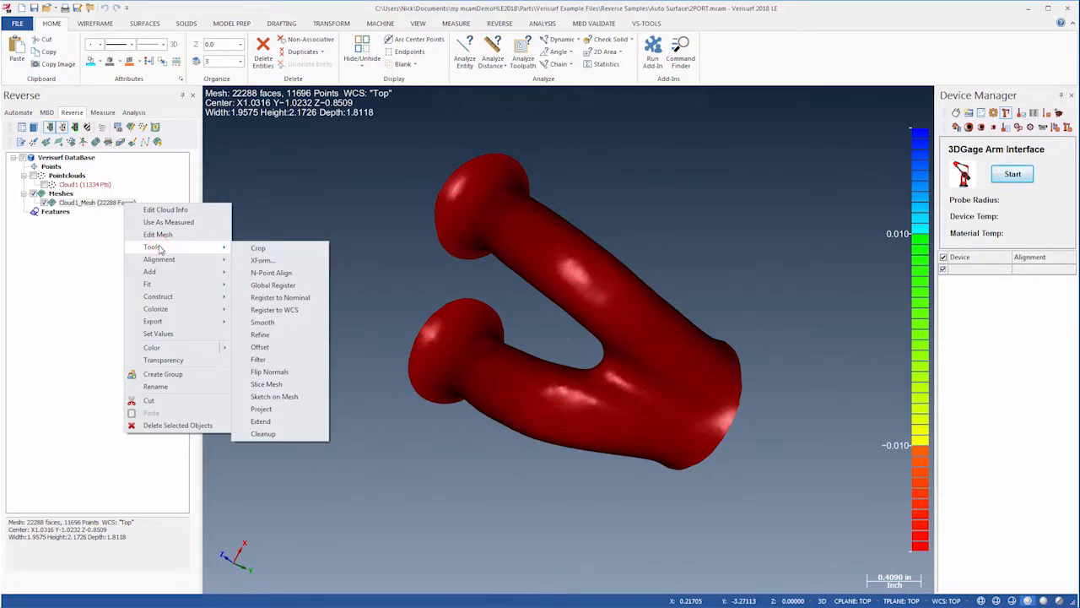
left_click(264, 321)
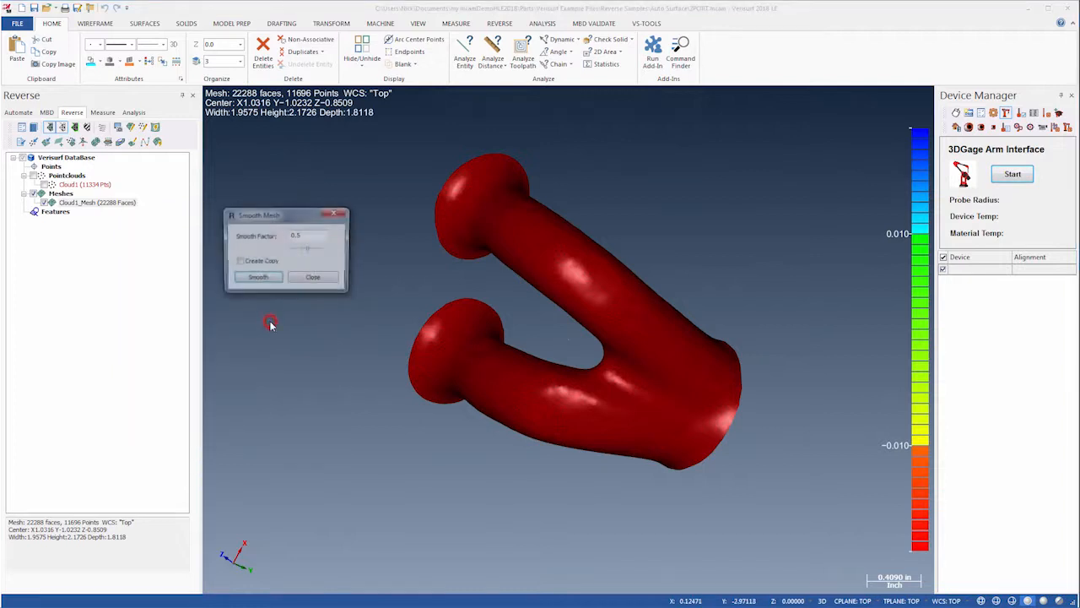
left_click(257, 278)
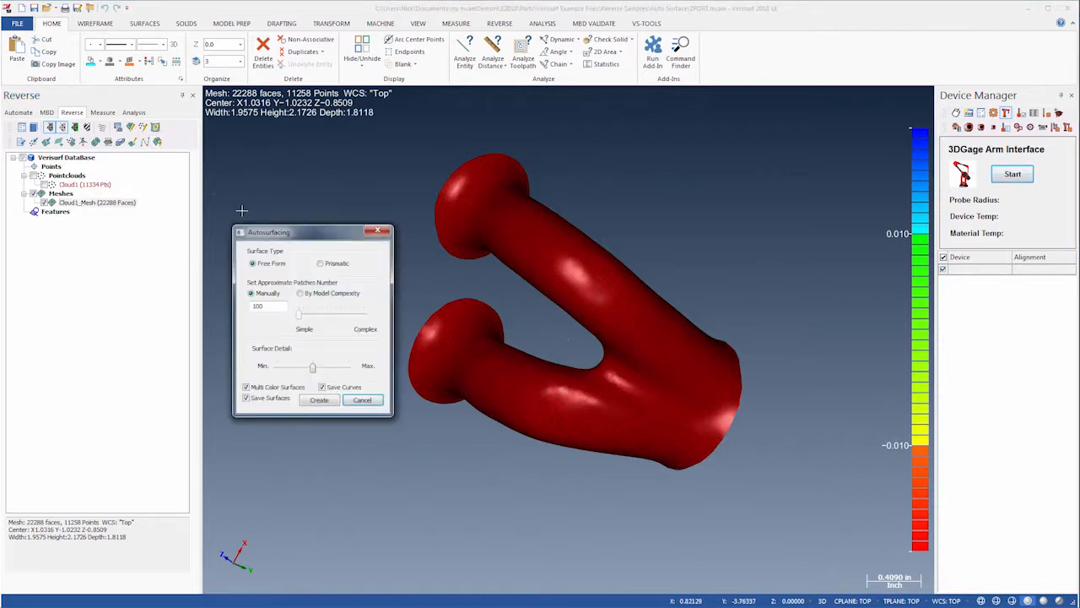
Step: Auto-surface the mesh By Model Complexity with Multi Color Surfaces and Save Curves unchecked
left_click(301, 294)
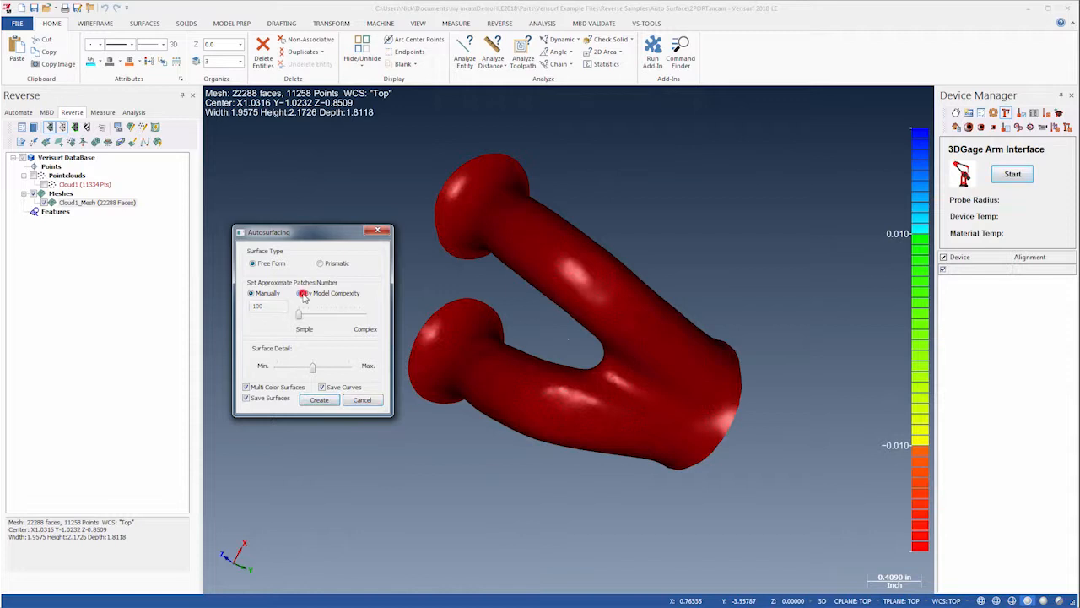
left_click(300, 294)
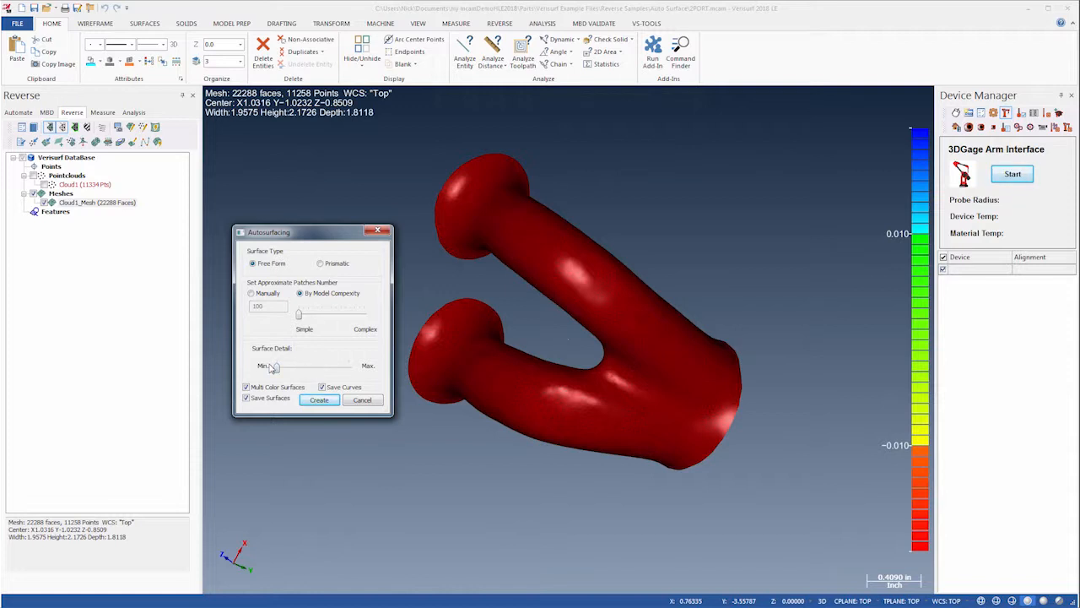
left_click(247, 386)
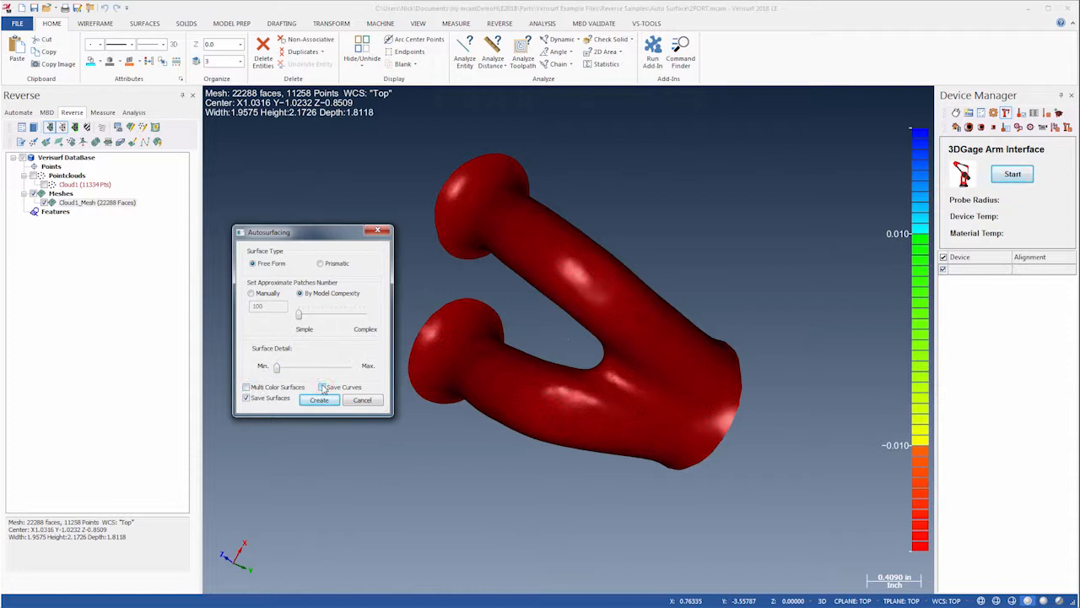
left_click(319, 398)
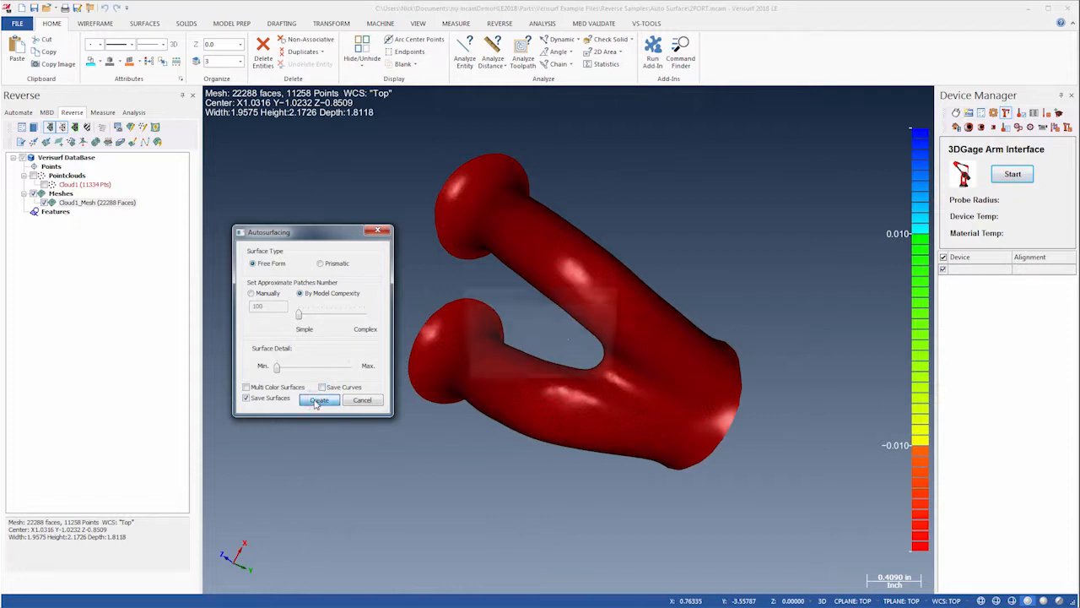
left_click(319, 400)
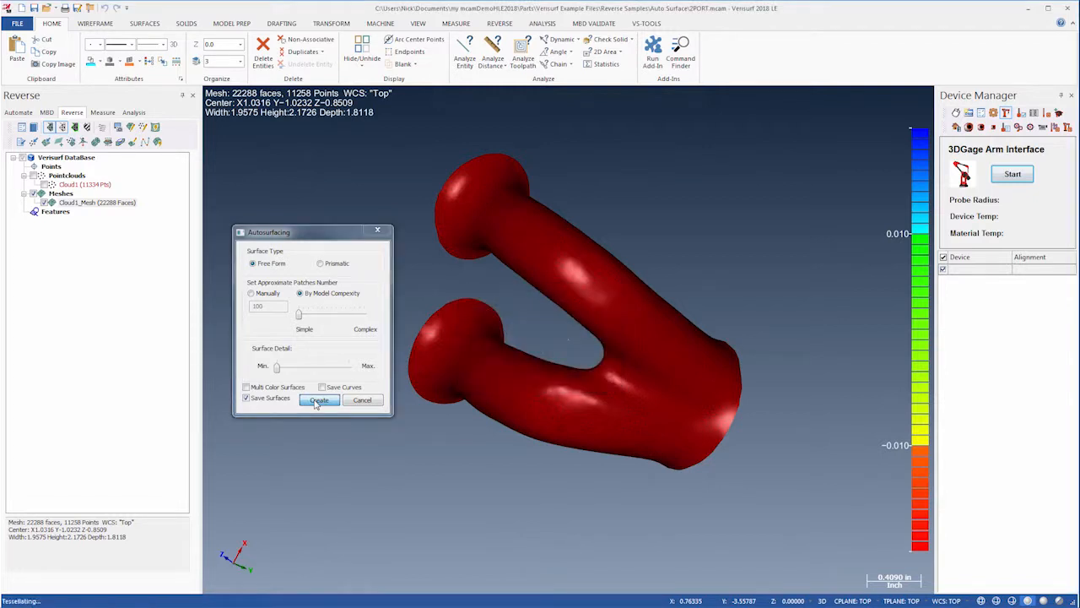
left_click(319, 398)
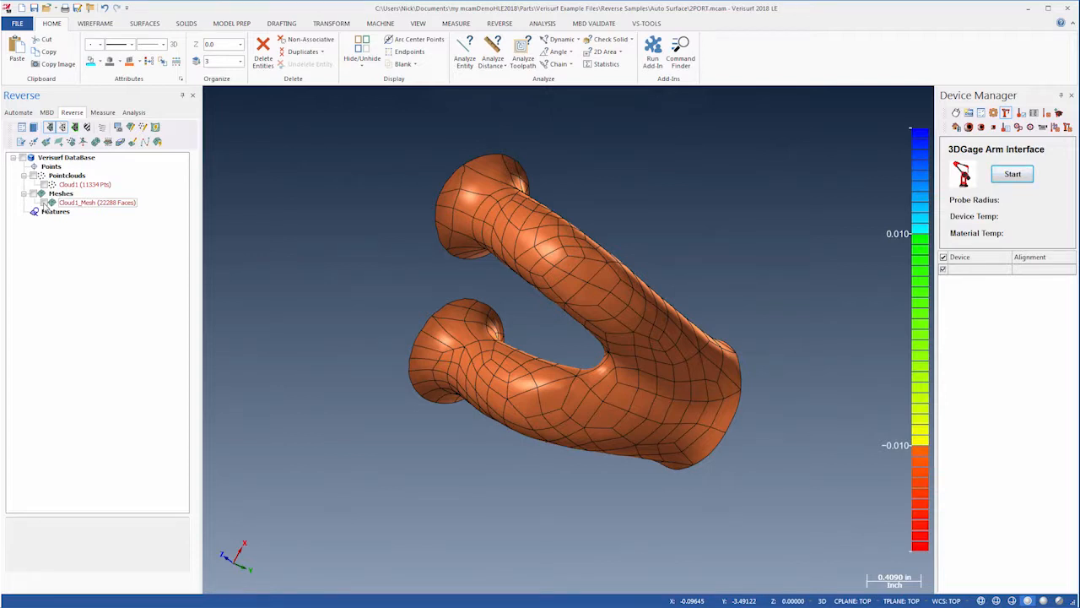
Step: Run surface-to-mesh deviation analysis (11030 good, 228 failed) and begin loading another part
left_click(133, 112)
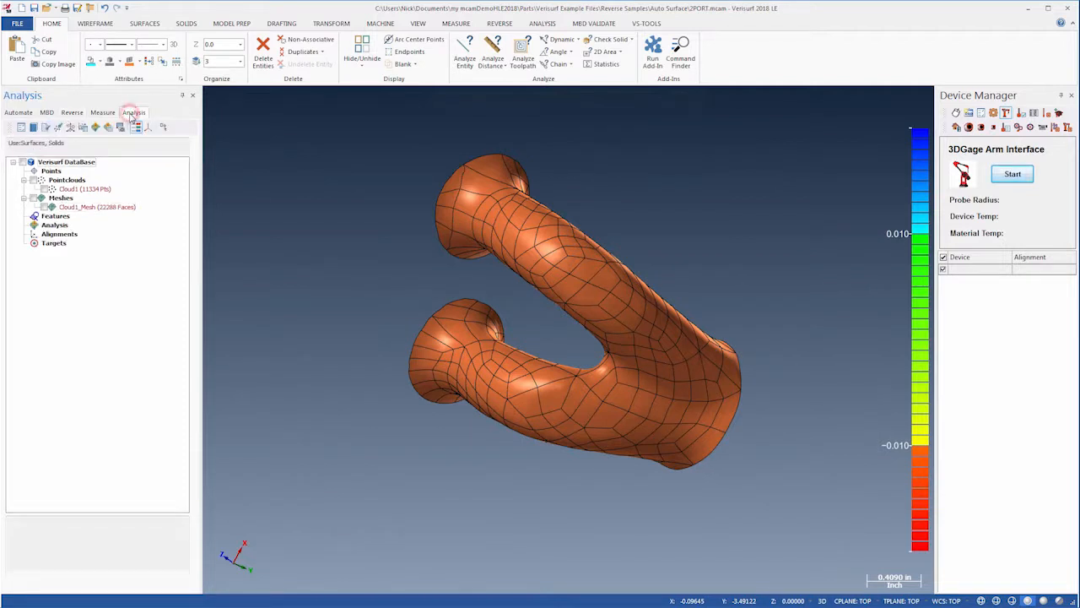
left_click(98, 206)
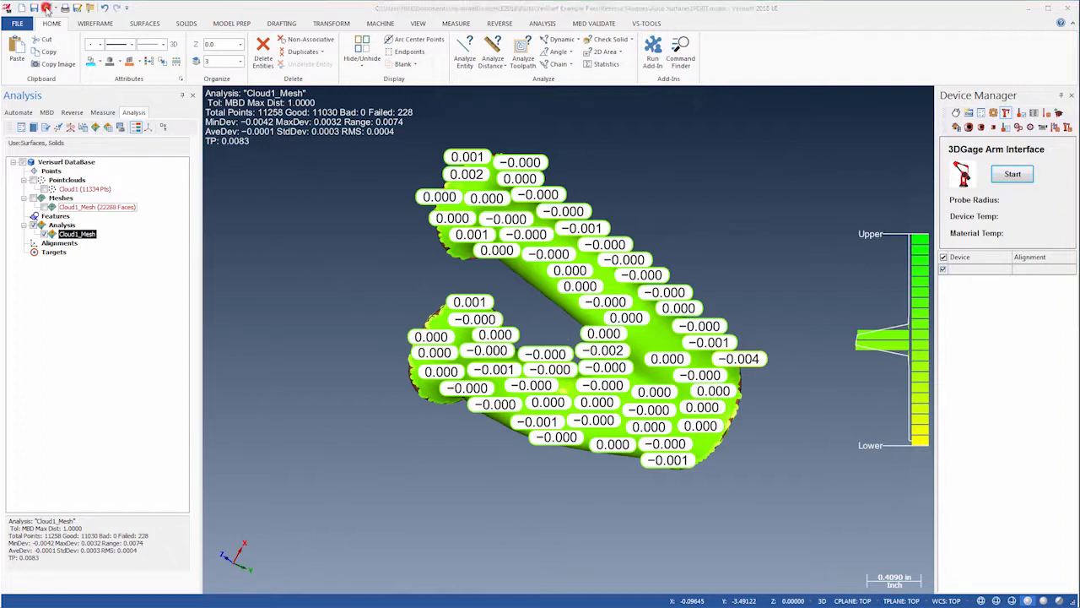
left_click(47, 10)
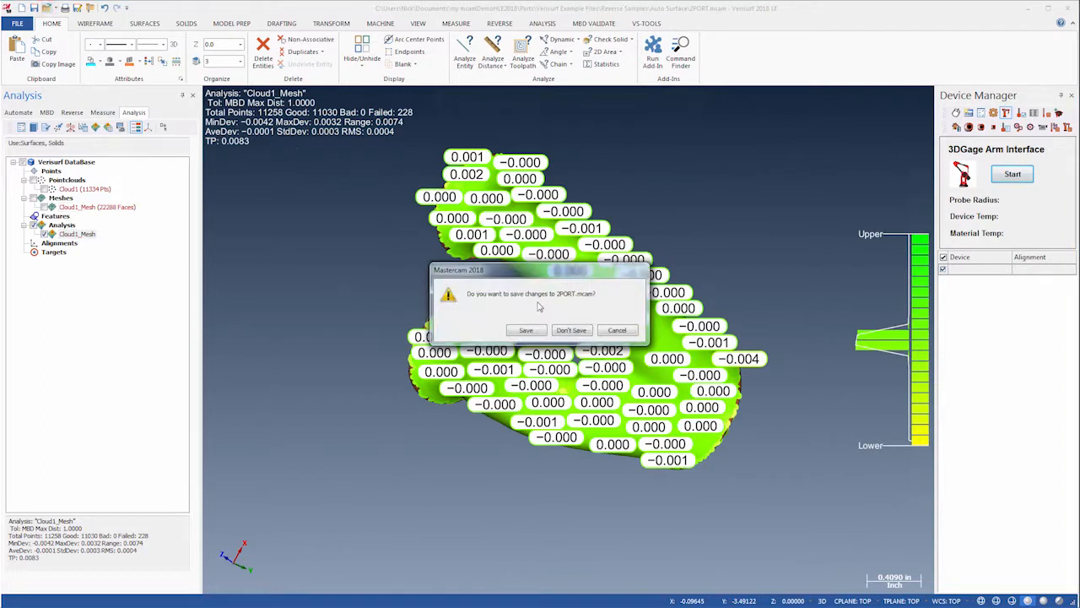
Step: Discard changes and load DUCT.mcam from the Slice samples folder
left_click(570, 329)
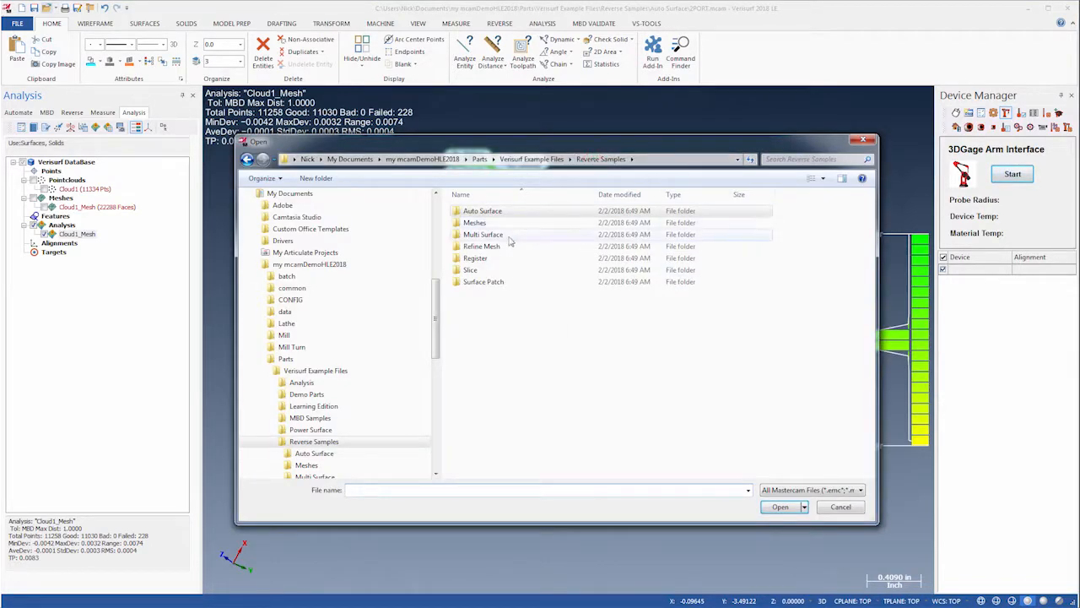
double_click(470, 270)
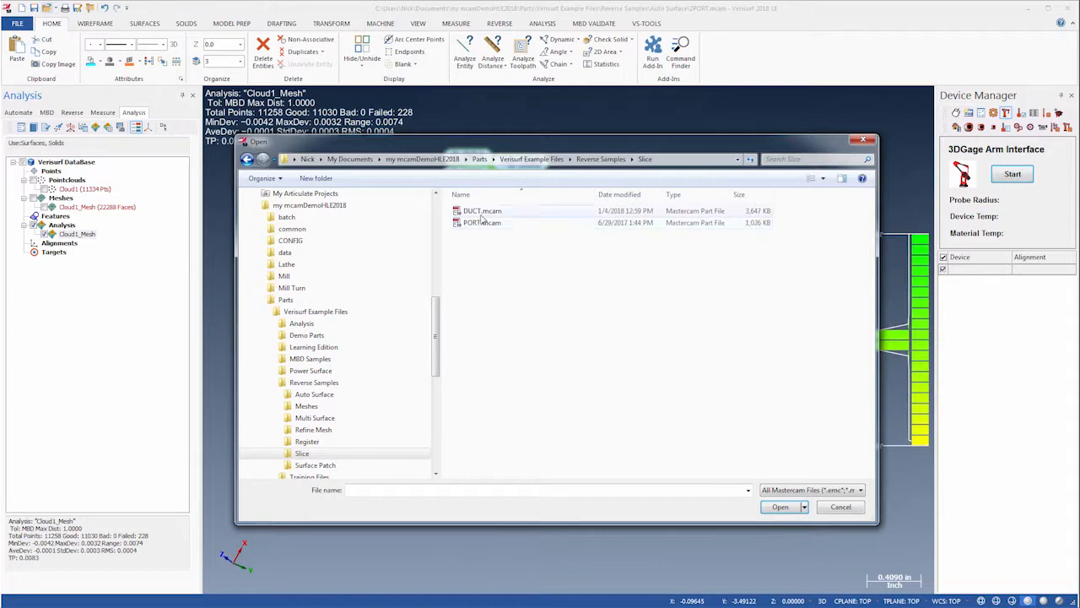
left_click(780, 506)
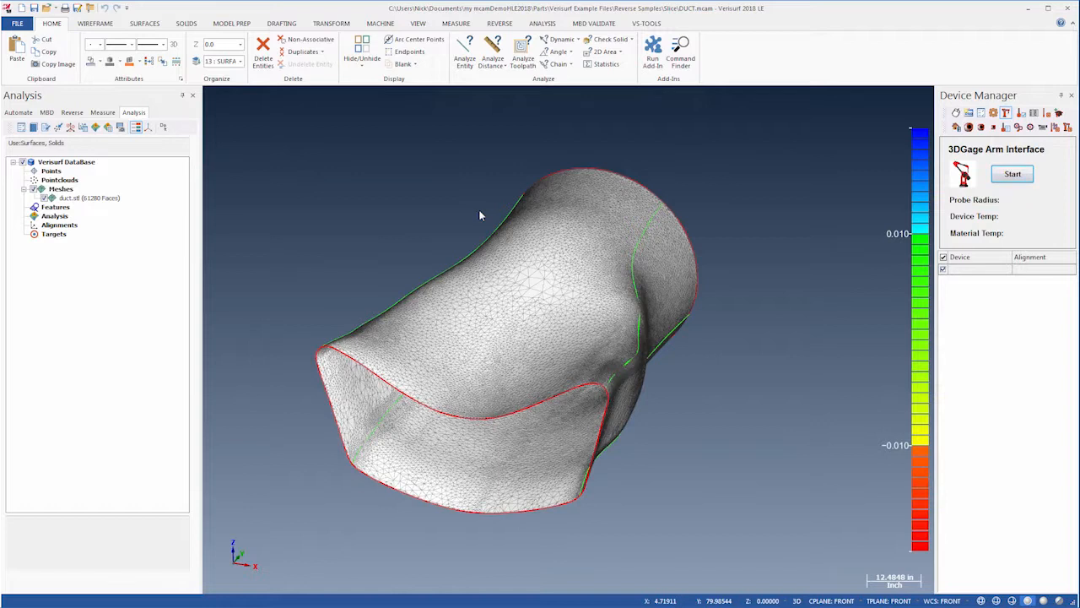
Step: Start Create Slice on the duct mesh from the Reverse tab, previewing one slice plane
left_click(71, 111)
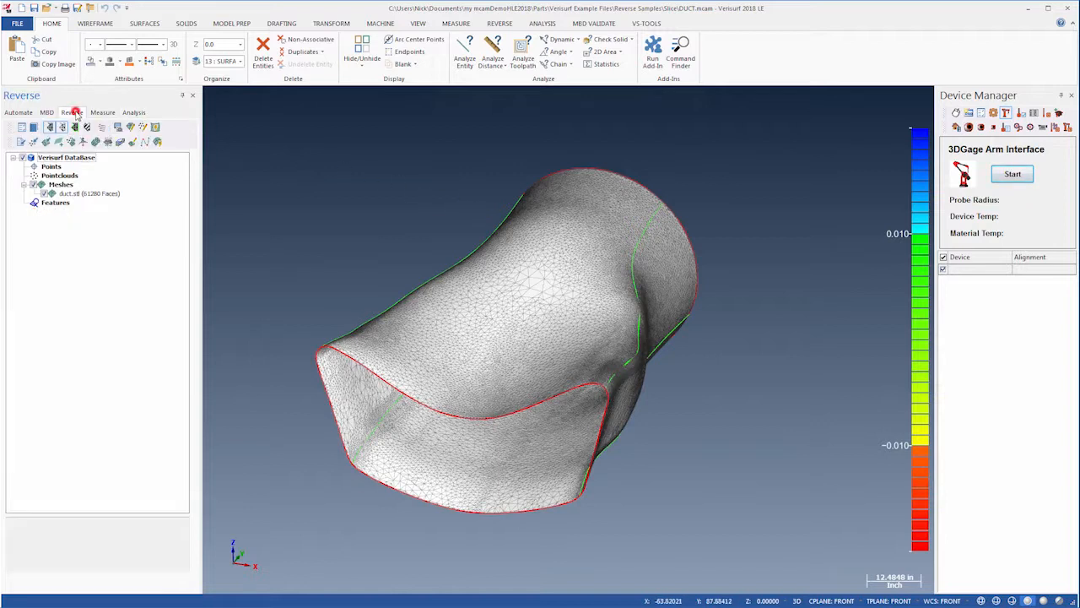
left_click(76, 192)
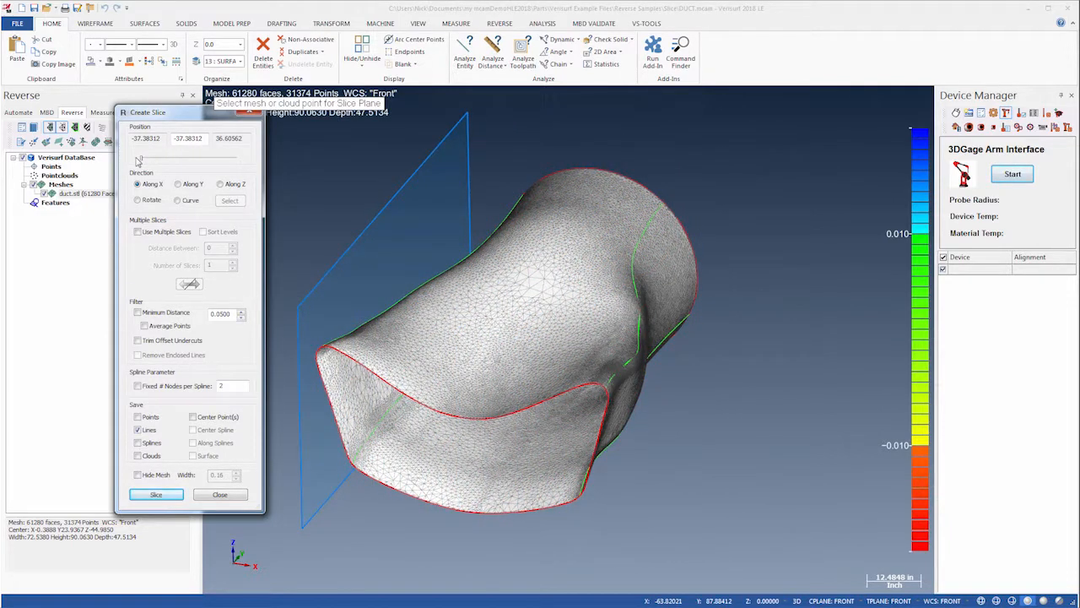
Step: Set slice Direction to Along Z with Use Multiple Slices for evenly spaced planes
left_click(219, 182)
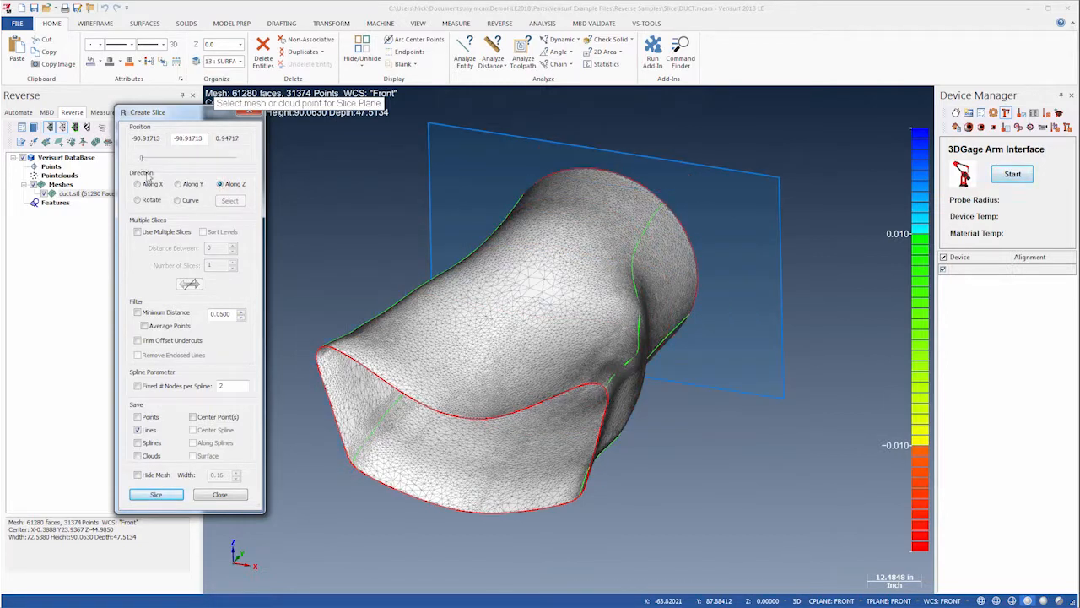
left_click(138, 231)
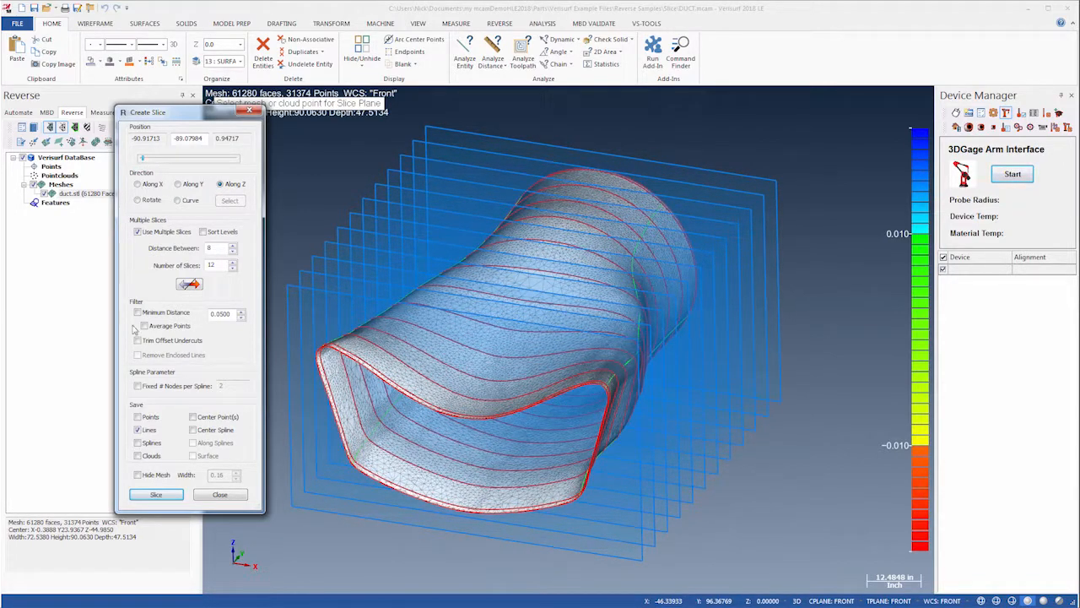
Step: Slice with Fixed # Nodes per Spline, saving a Surface instead of Lines
left_click(138, 385)
type("50")
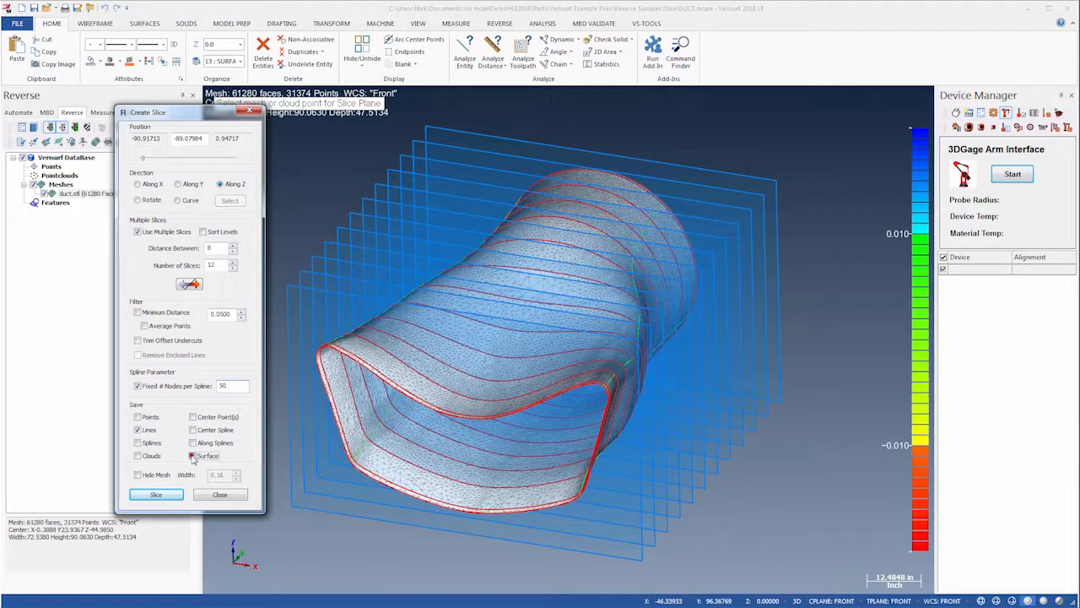
left_click(138, 431)
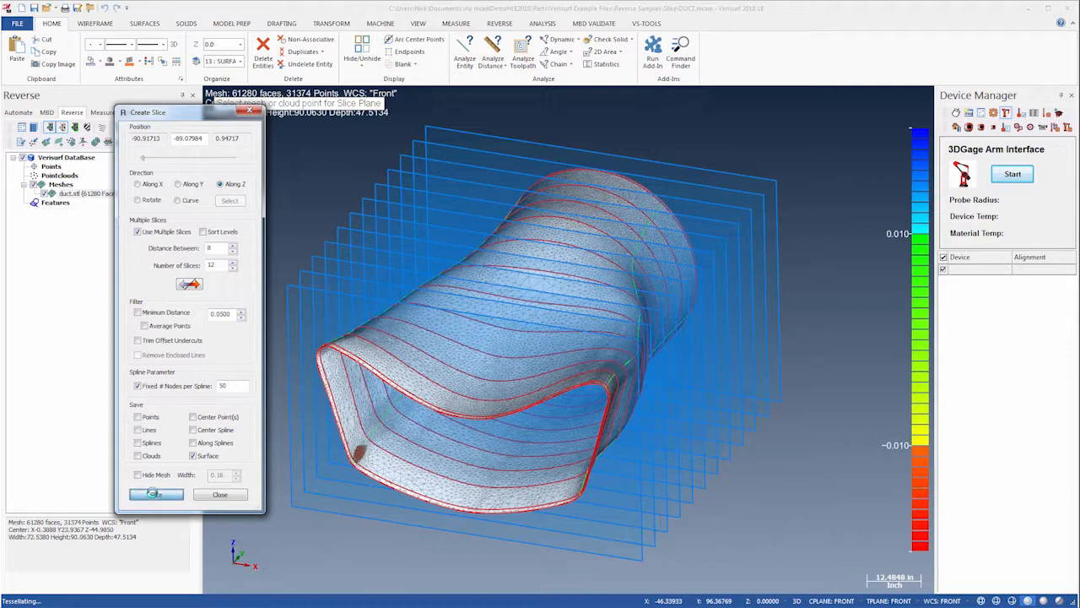
left_click(155, 492)
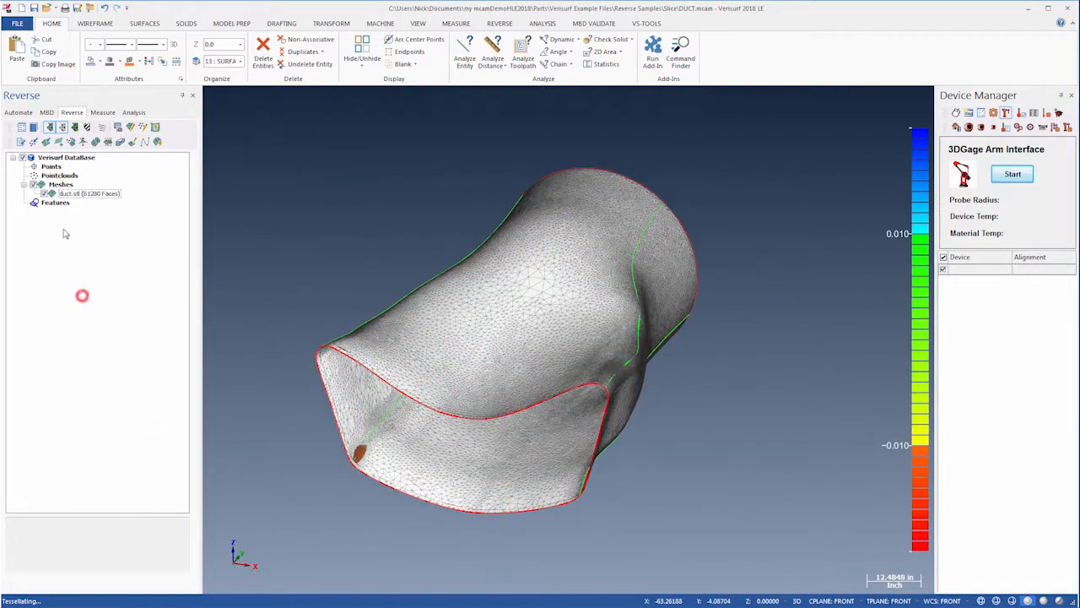